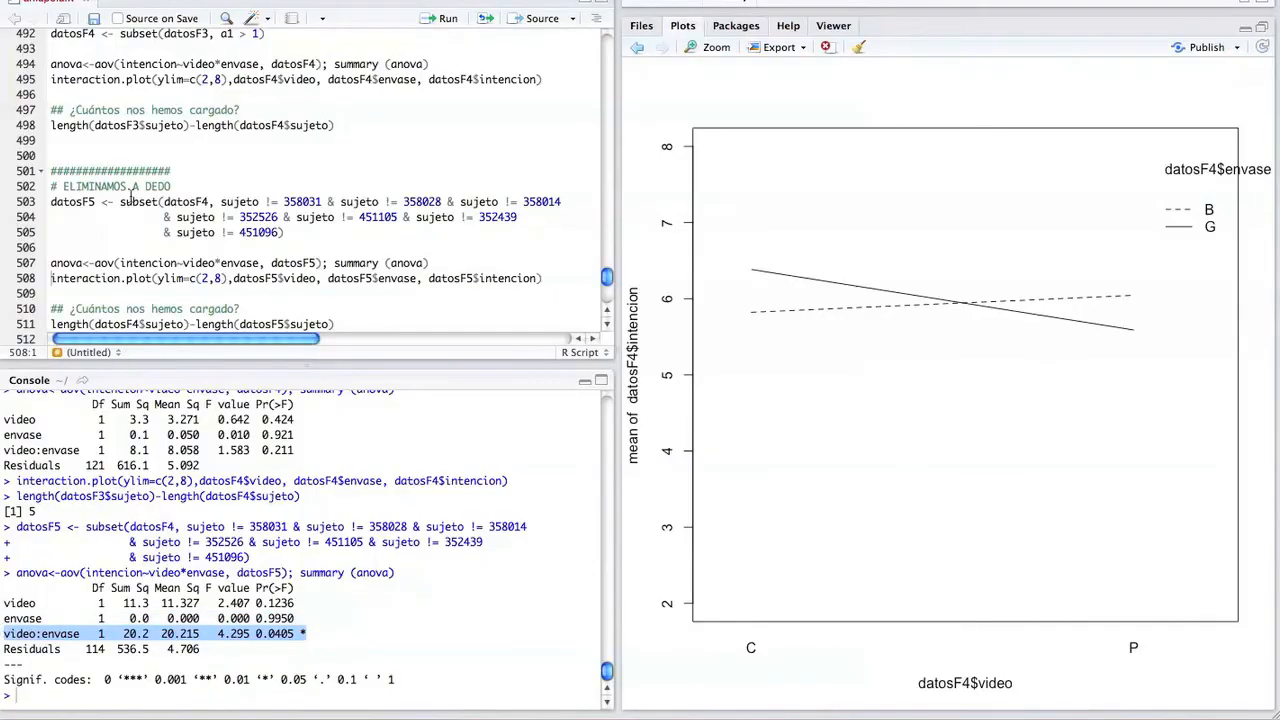
{"action": "scroll", "scroll_direction": "down", "scroll_amount": 3}
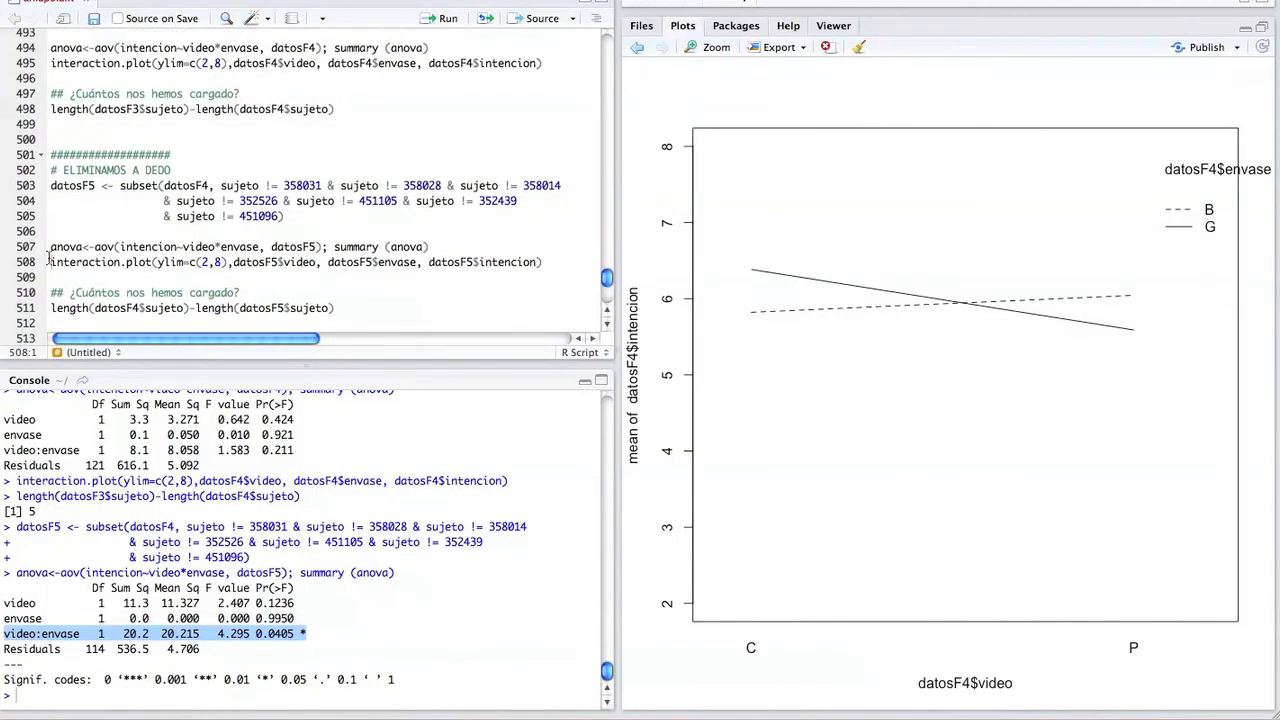